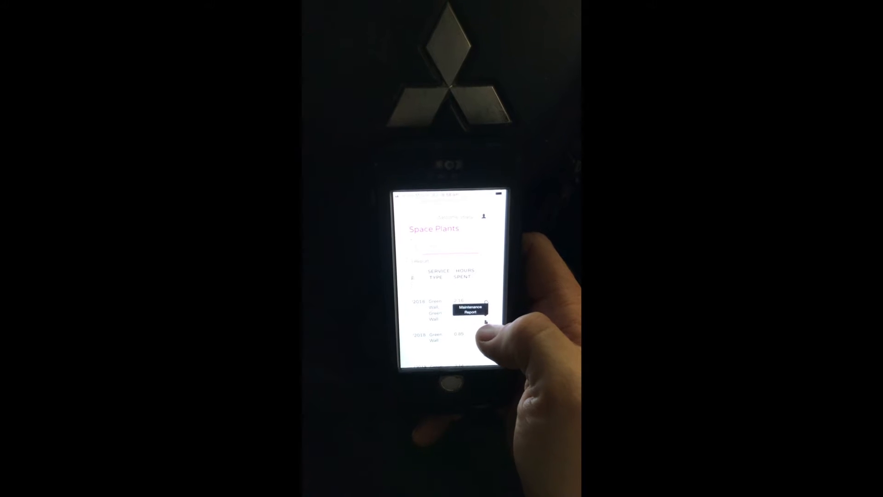
Step: Open the Maintenance Report for the service entry in the report history
{"action": "left_click", "coordinate": [470, 310]}
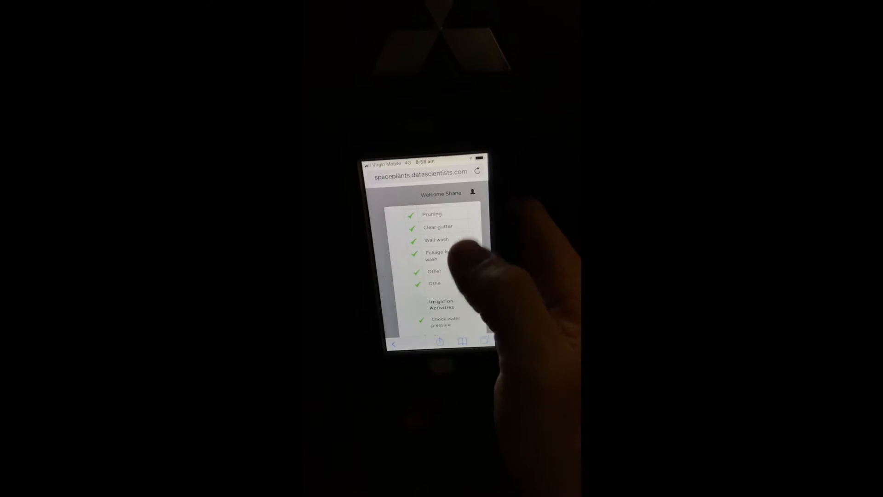
{"action": "scroll", "scroll_direction": "down", "scroll_amount": 3}
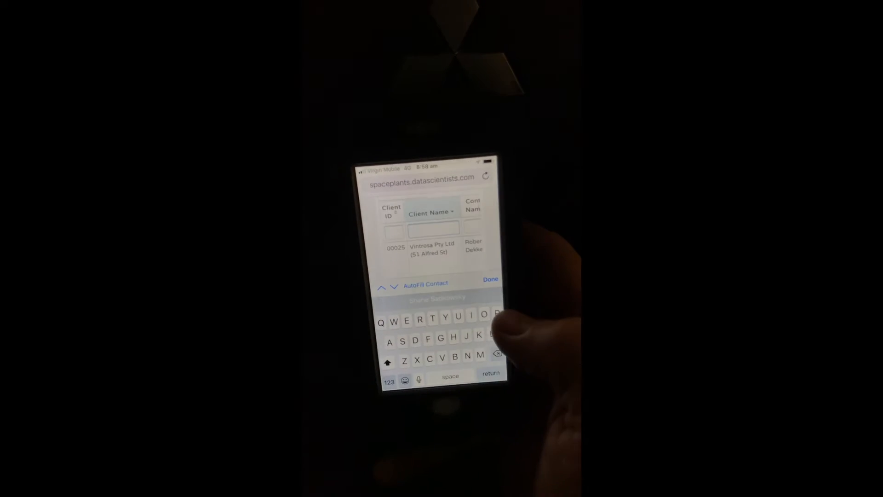
Step: Filter the client list by name 'P' to reach the client's report history
{"action": "type", "text": "P"}
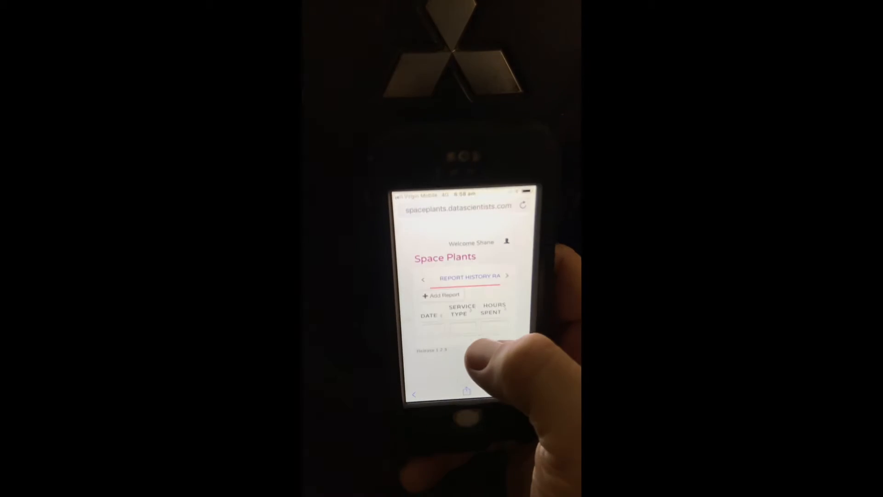
Step: Scroll through the maintenance report checklist with the season timer adjustment ticked
{"action": "scroll", "scroll_direction": "down", "scroll_amount": 3}
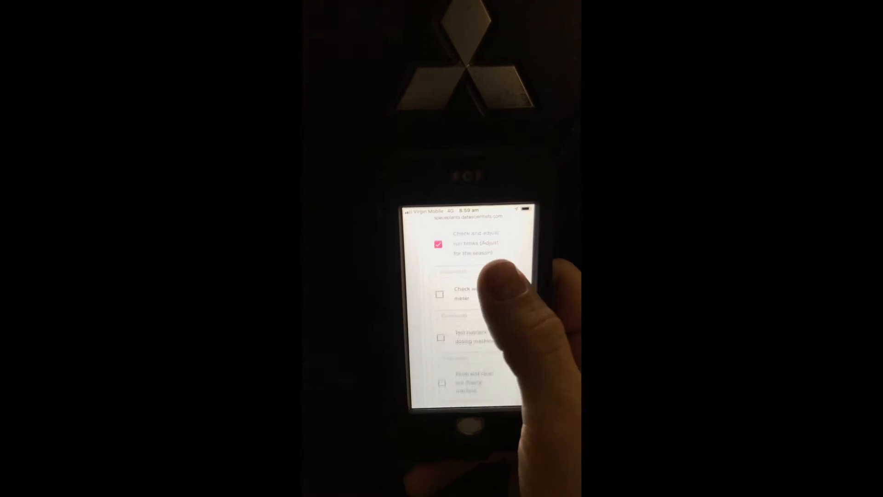
Step: Save the report with two site hazards ticked, receiving a 400 Bad Request error
{"action": "scroll", "scroll_direction": "down", "scroll_amount": 3}
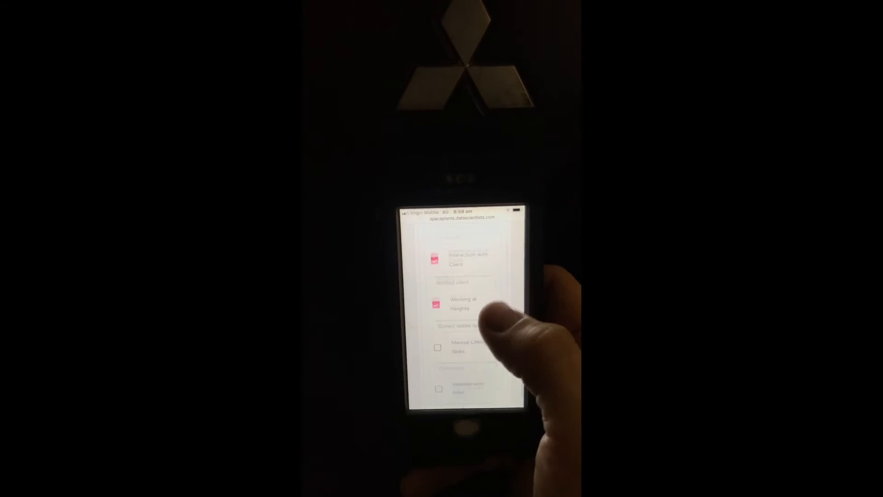
{"action": "scroll", "scroll_direction": "down", "scroll_amount": 3}
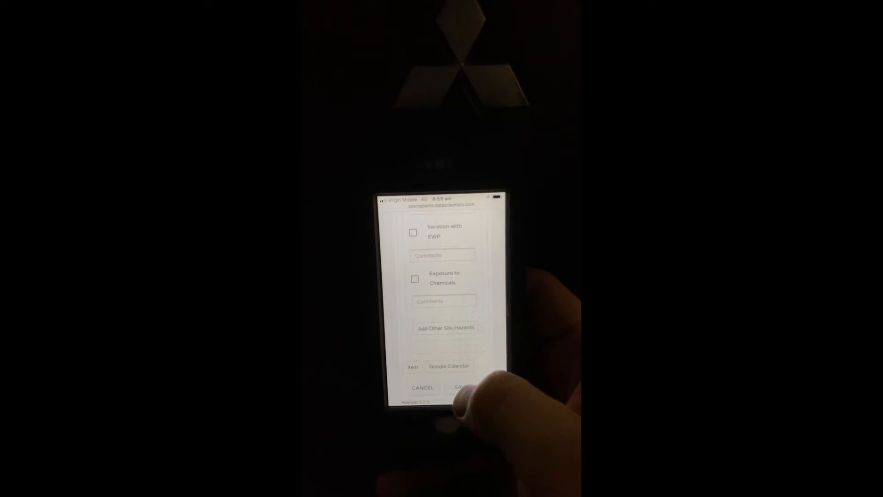
{"action": "left_click", "coordinate": [459, 387]}
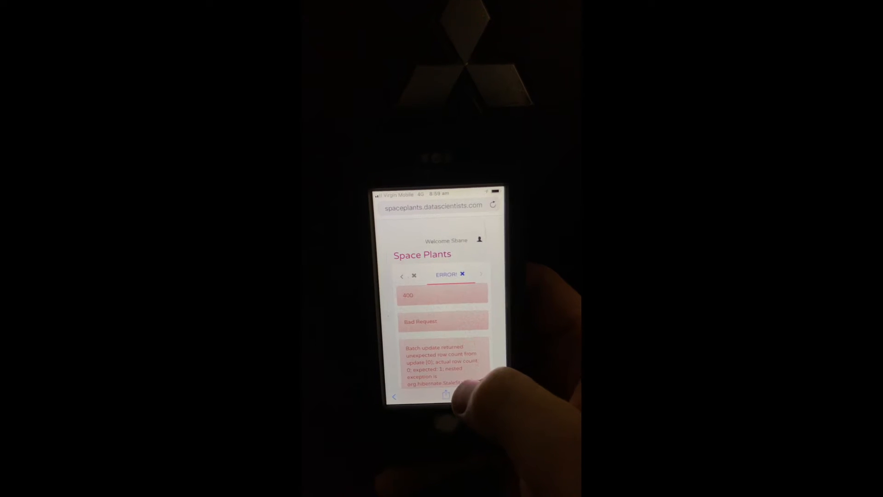